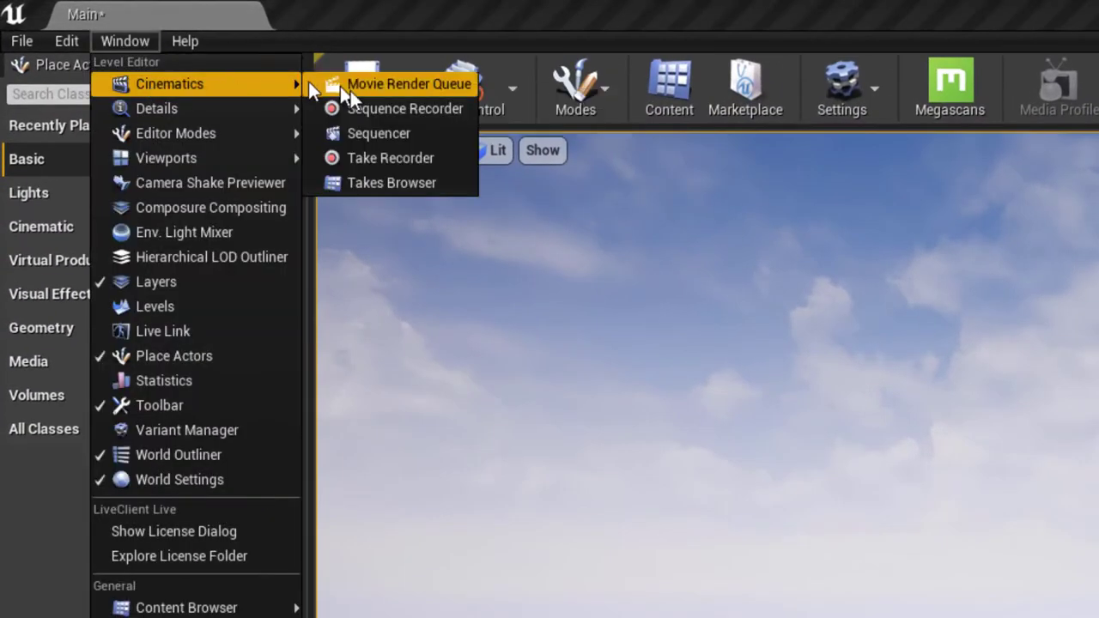
- Bring up the Take Recorder panel beside the viewport with Scene_1, take 01 ready
left_click(390, 158)
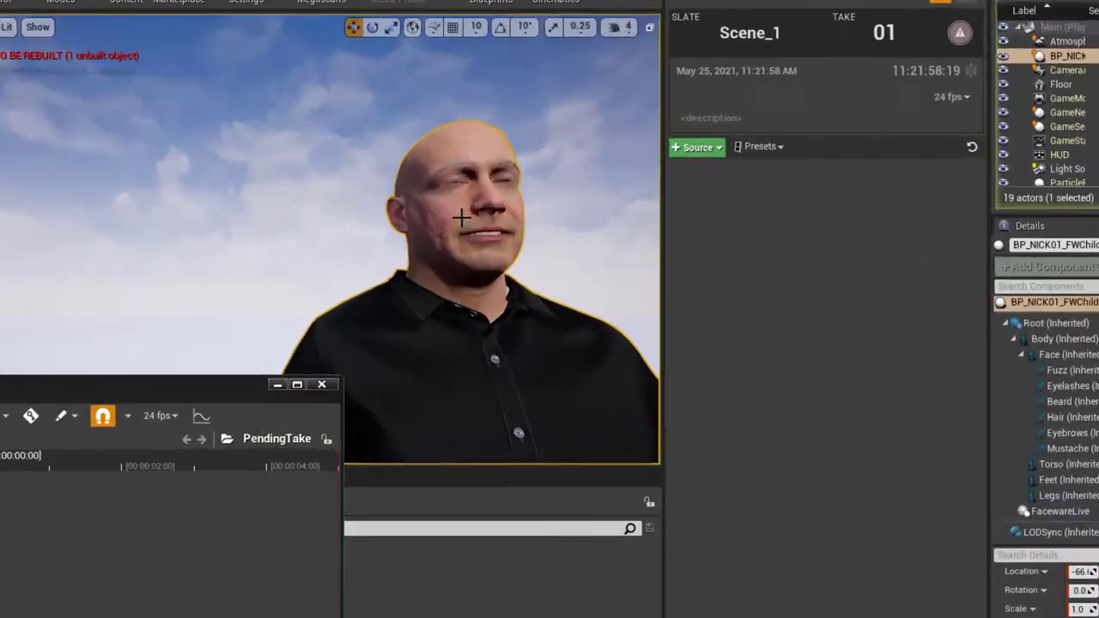
- Add BP_NICK01_FWChild as an actor source and tick its Face component for recording
left_click(698, 148)
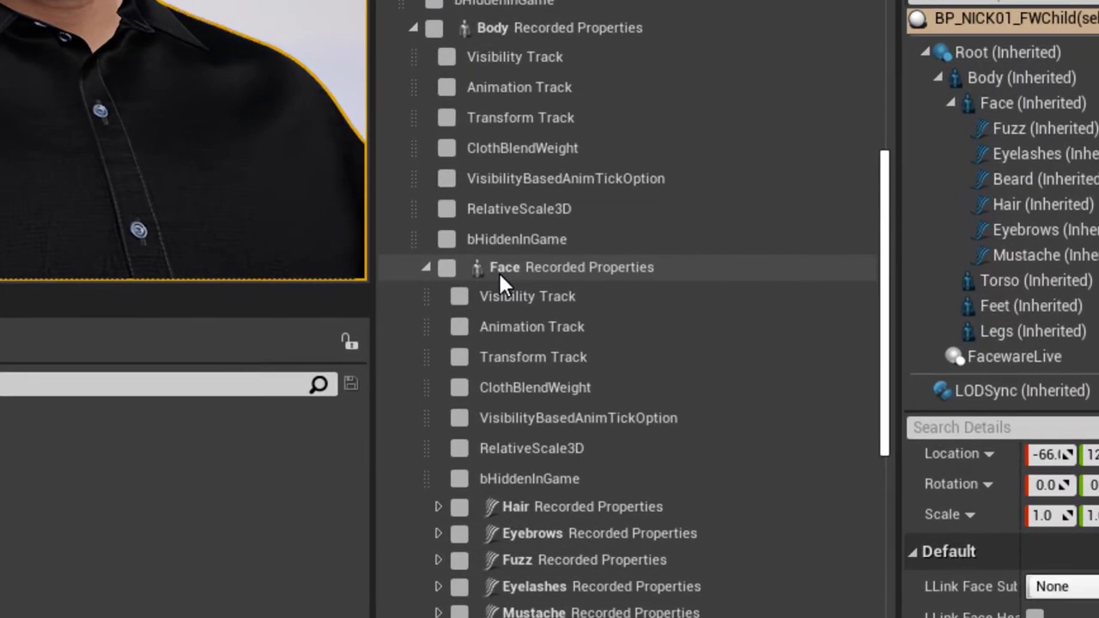
left_click(461, 295)
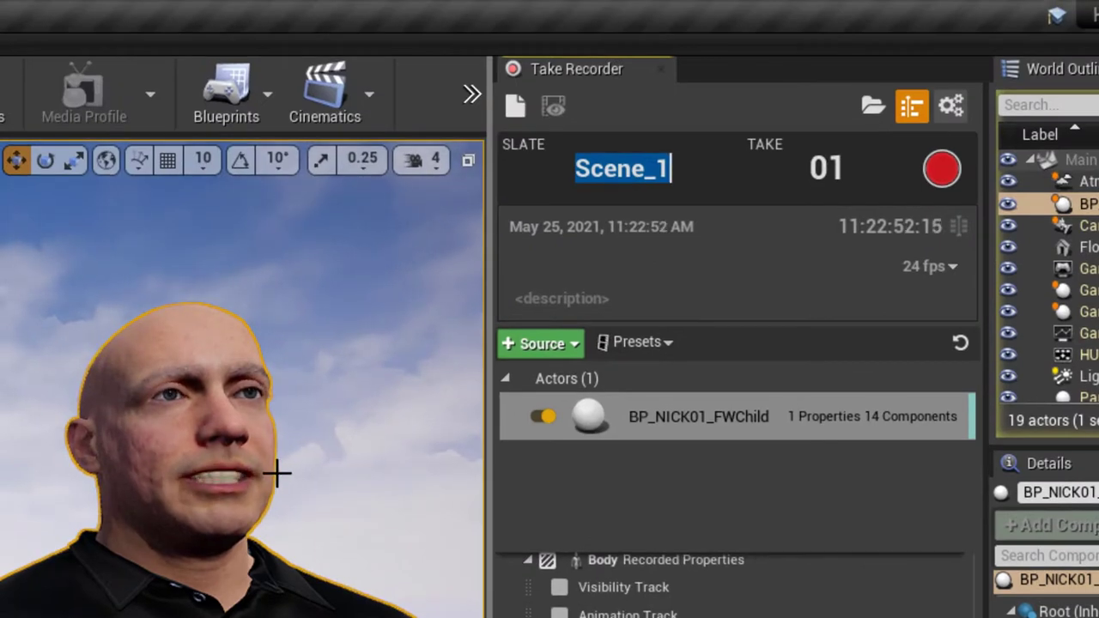
- Name the slate YSTT and record a take of the character's facial performance
type("YSTT")
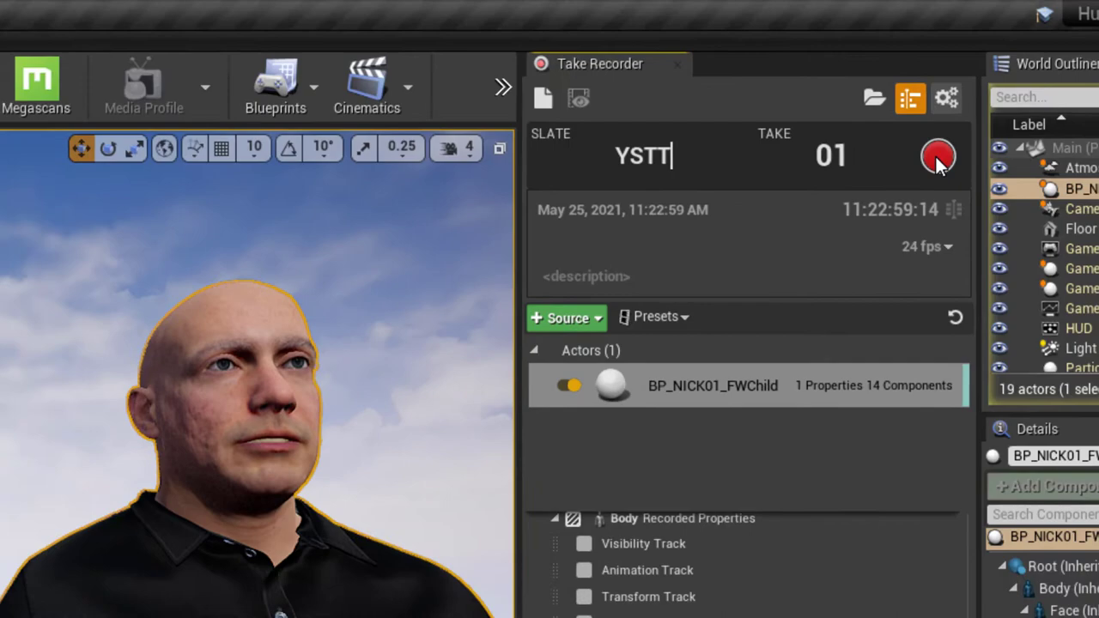
left_click(937, 156)
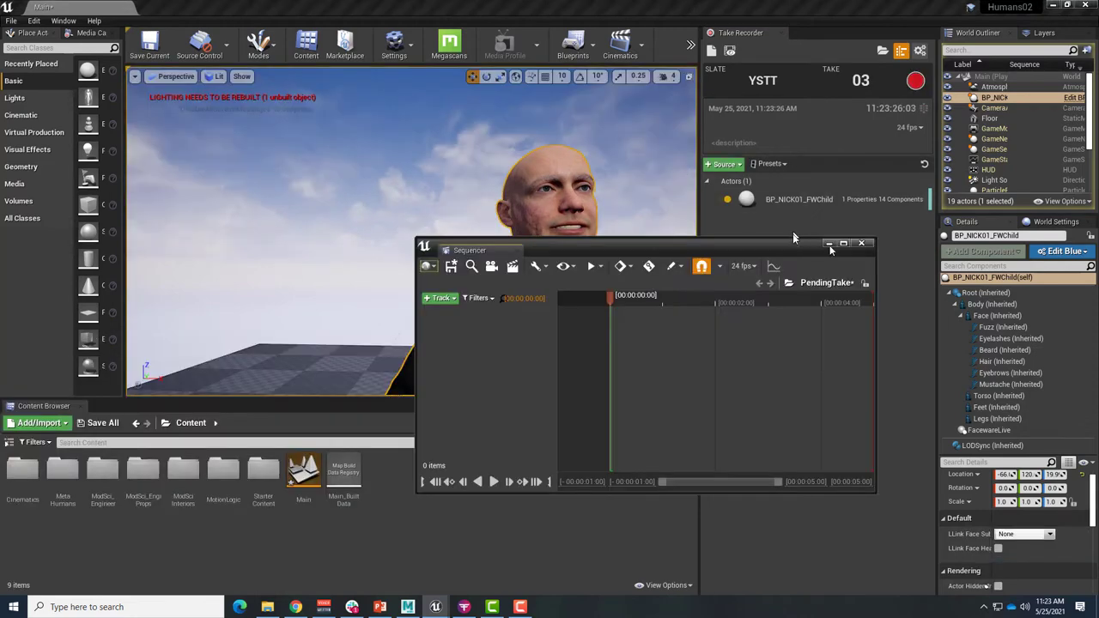
mouse_move(781, 34)
type("Face")
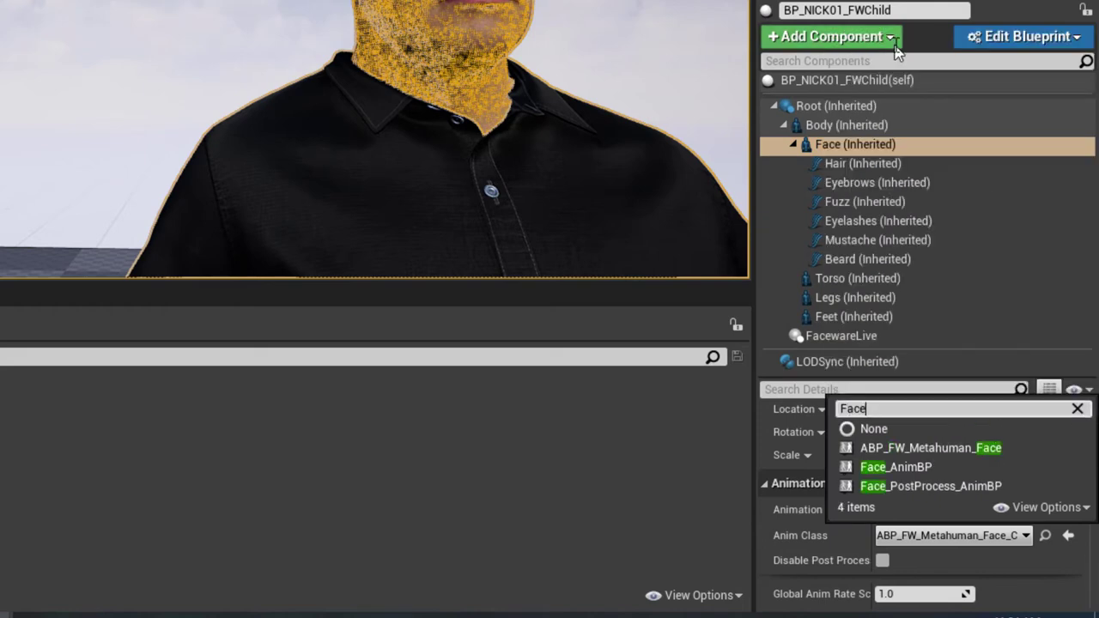
mouse_move(897, 467)
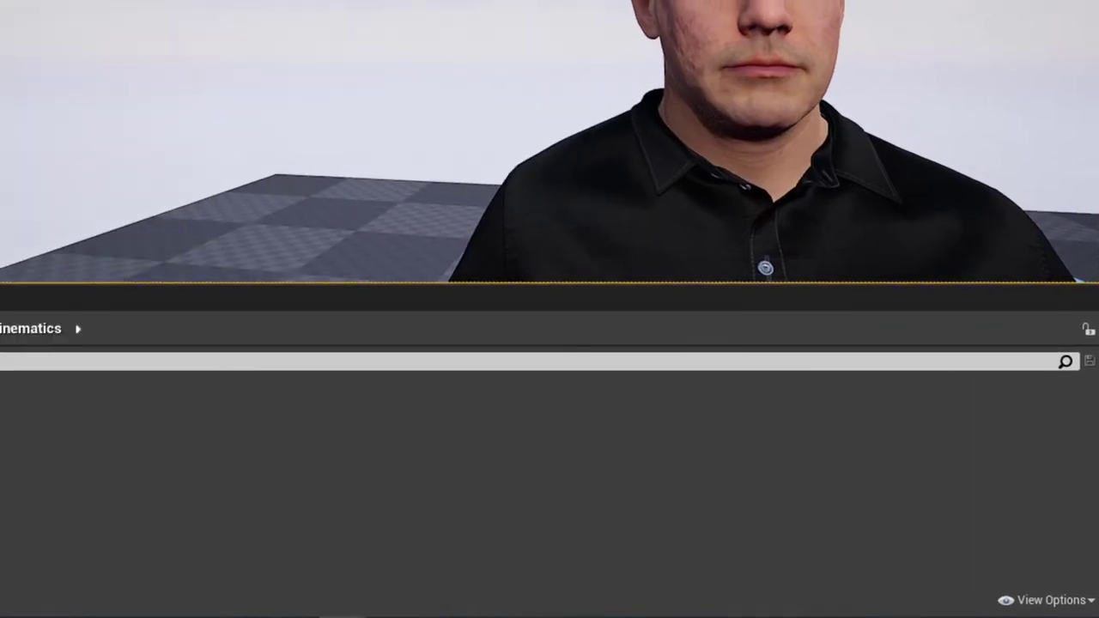
- Create the new level sequence YSTT_Anim01 and begin adding a track on its Face row
left_click(62, 333)
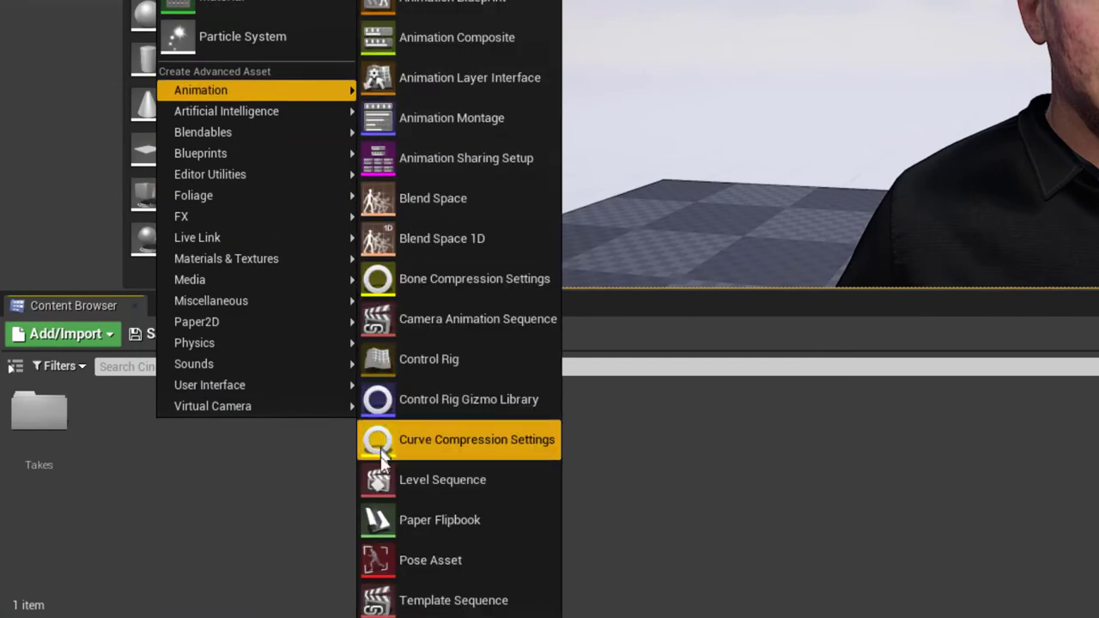
left_click(443, 479)
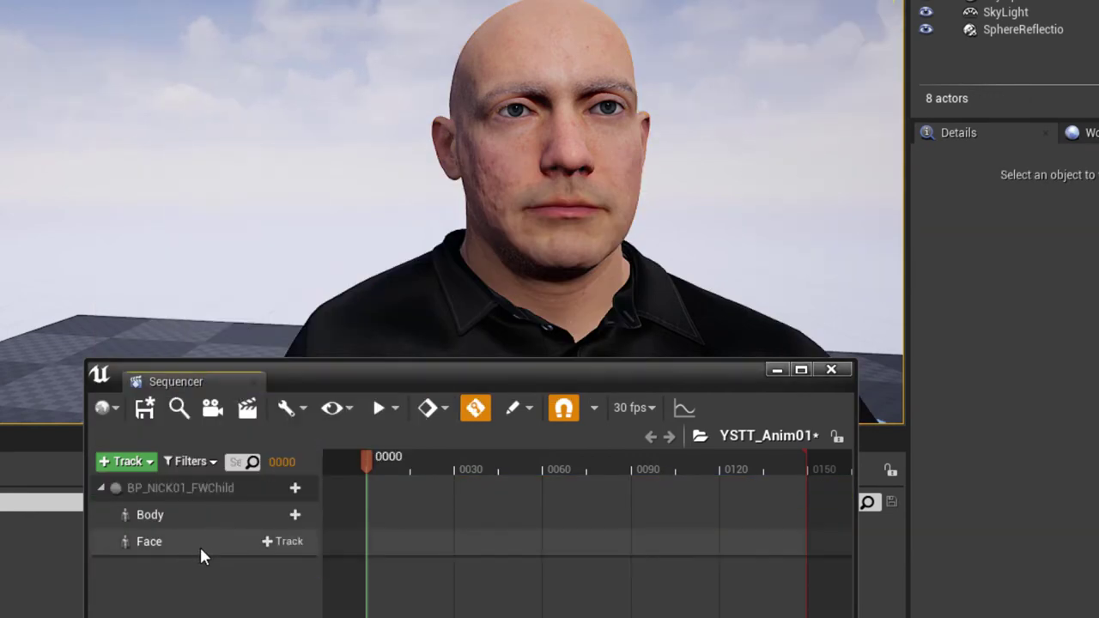
left_click(283, 542)
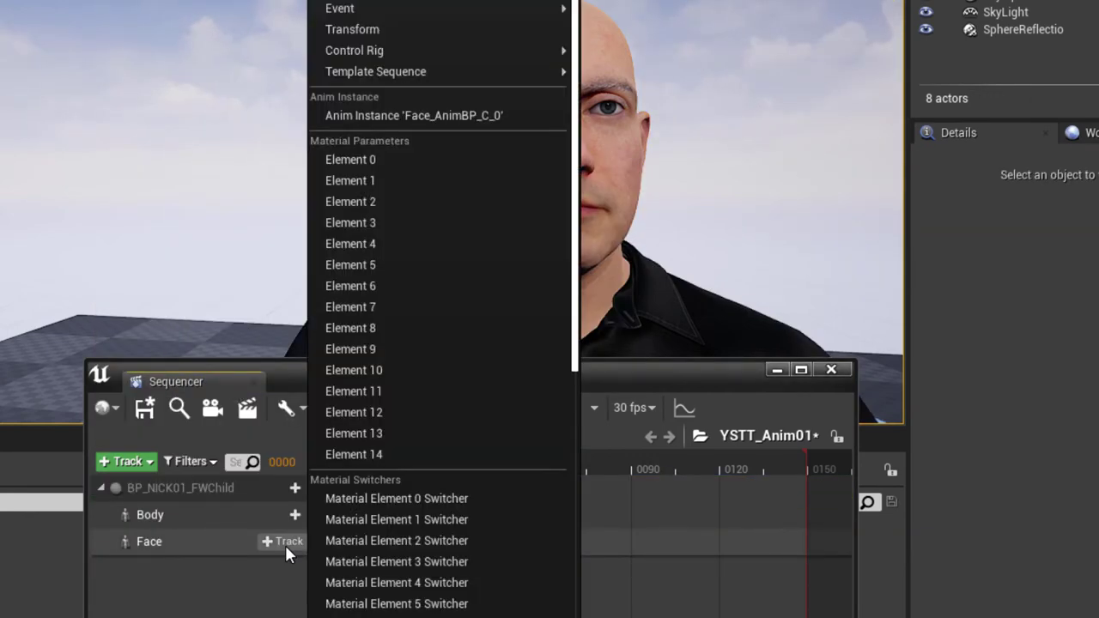